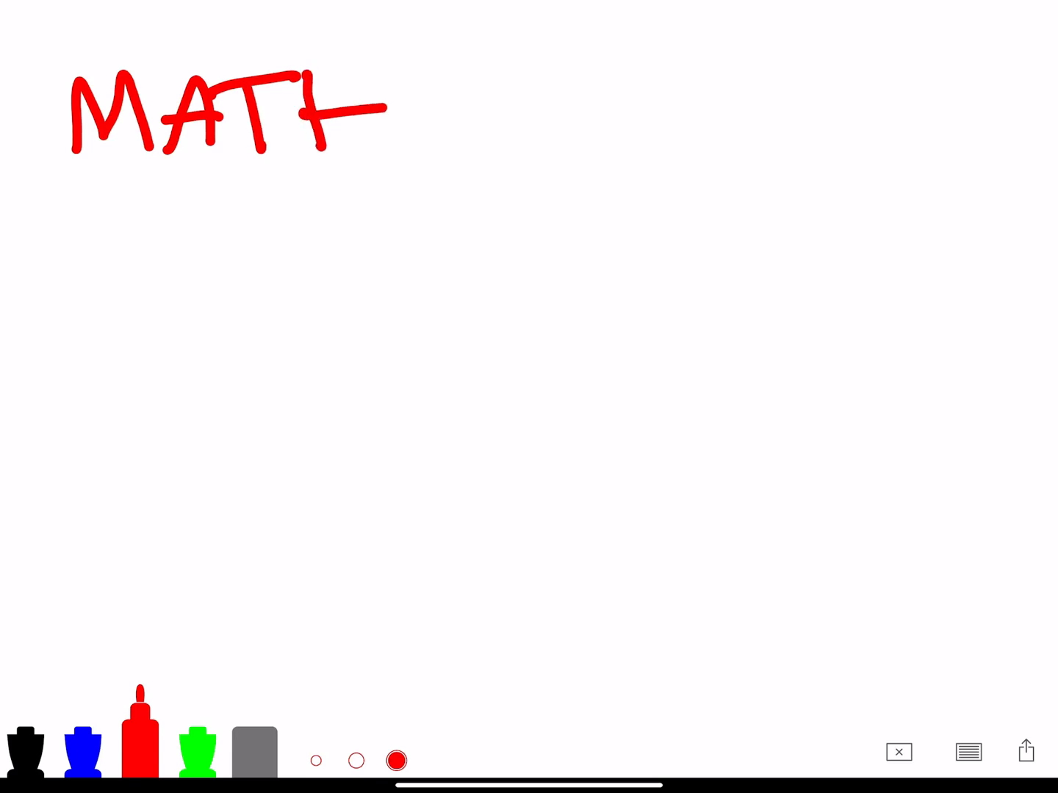
Handwrite 'MATH TIME!' in red across the top, then clear the board
drag(382, 66, 507, 147)
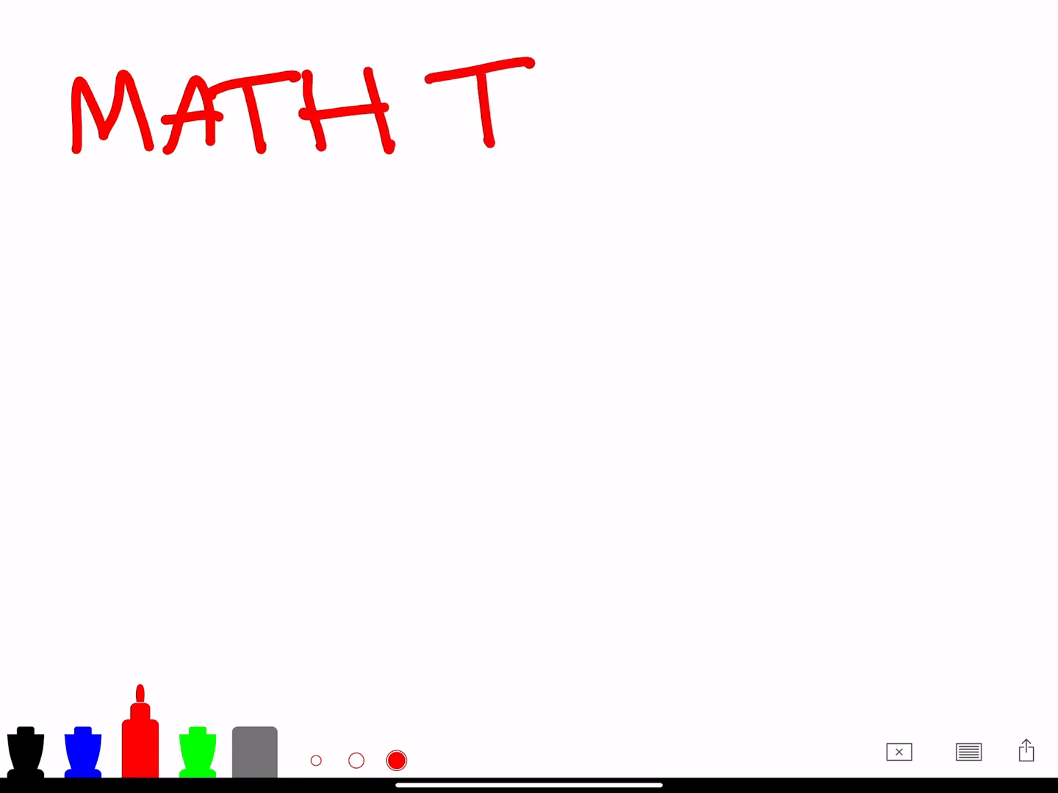
drag(529, 66, 559, 136)
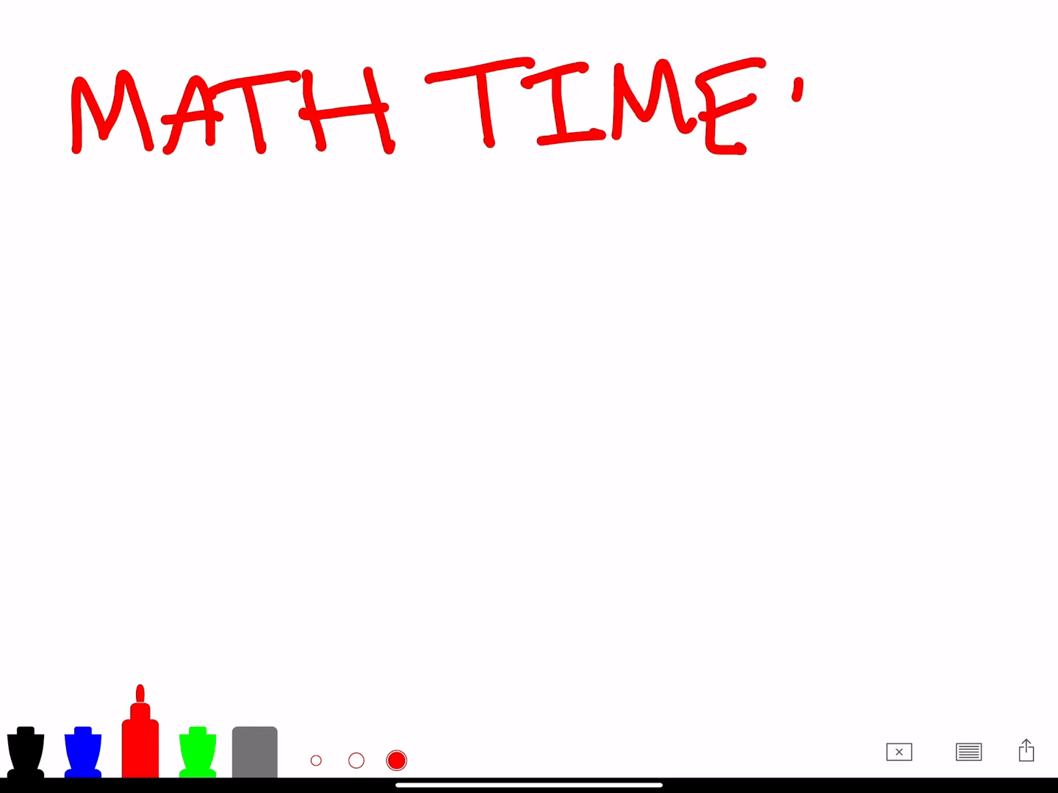
drag(797, 59, 802, 154)
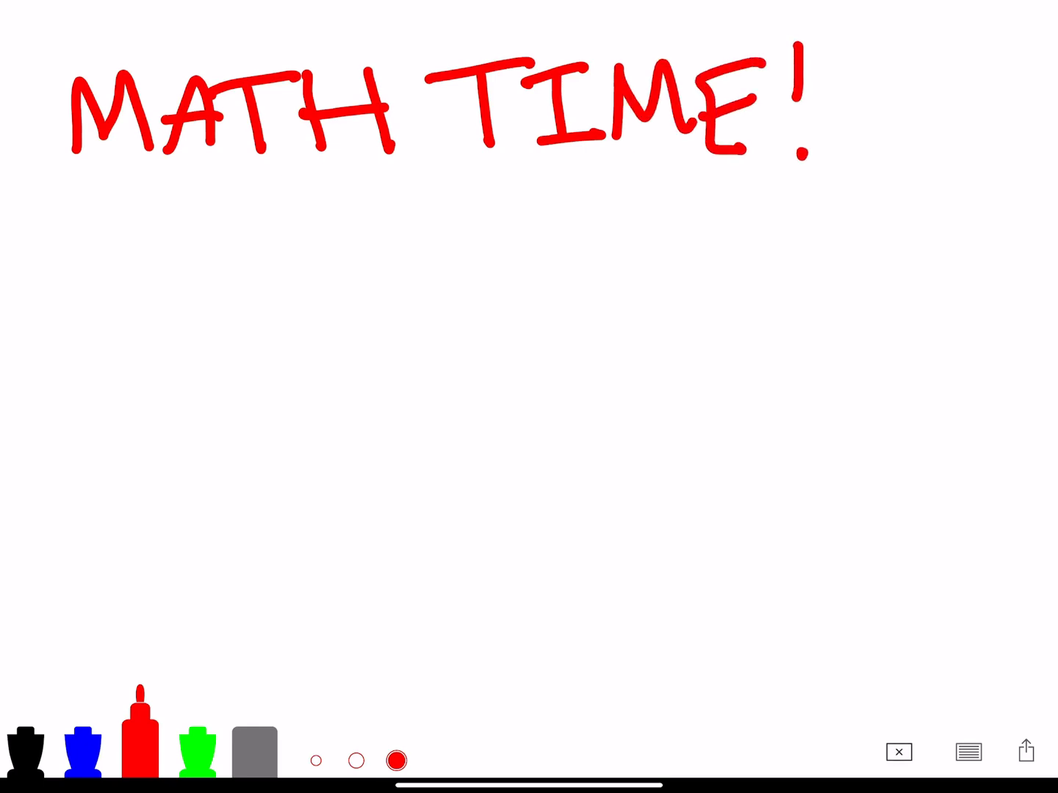
click(898, 752)
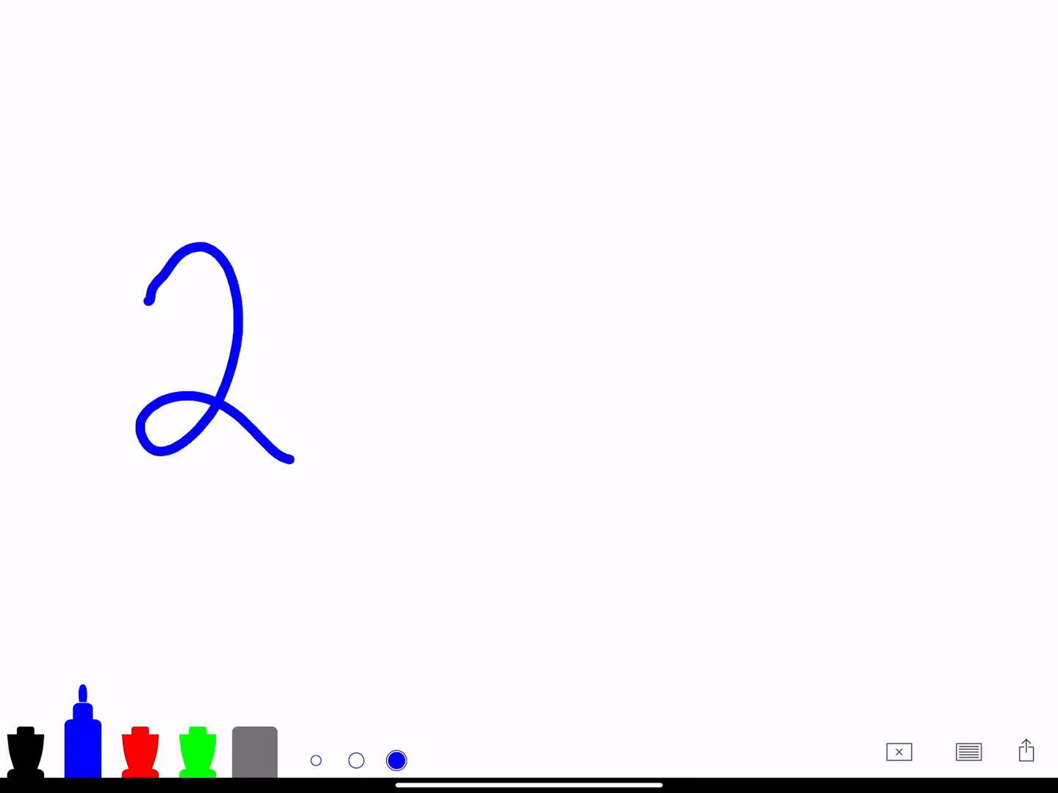
Write 2+3=5 in blue, circle the + and = in green, then clear the board
drag(415, 279, 415, 400)
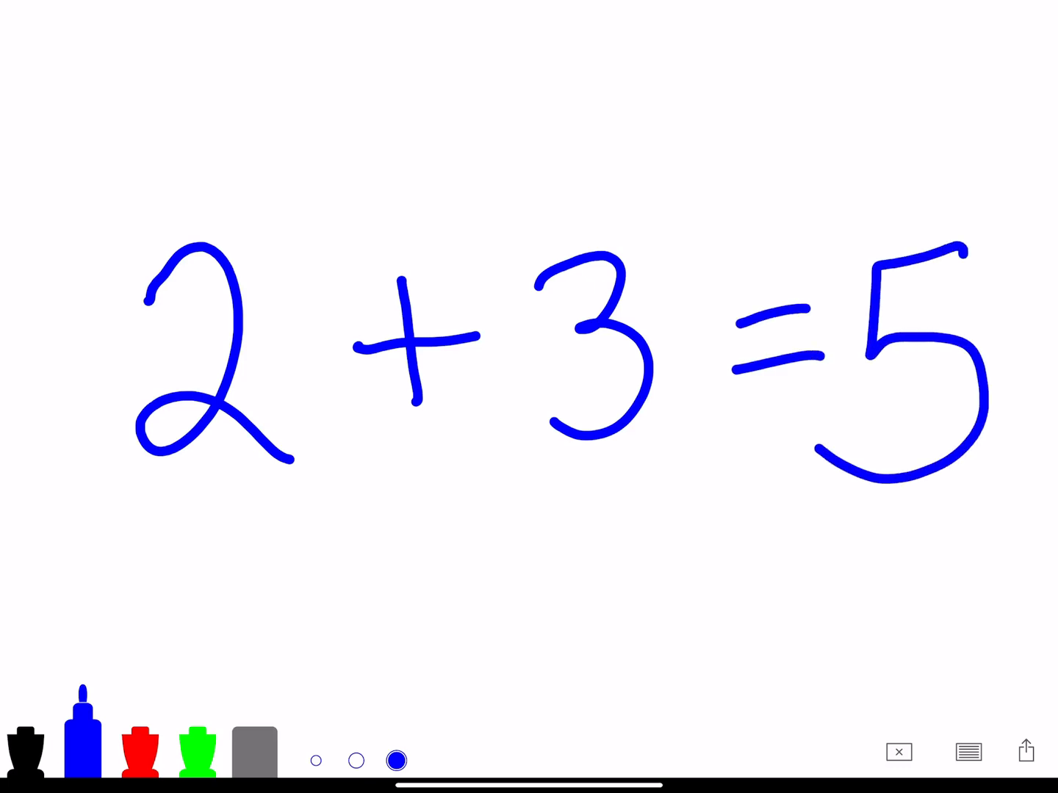
click(196, 750)
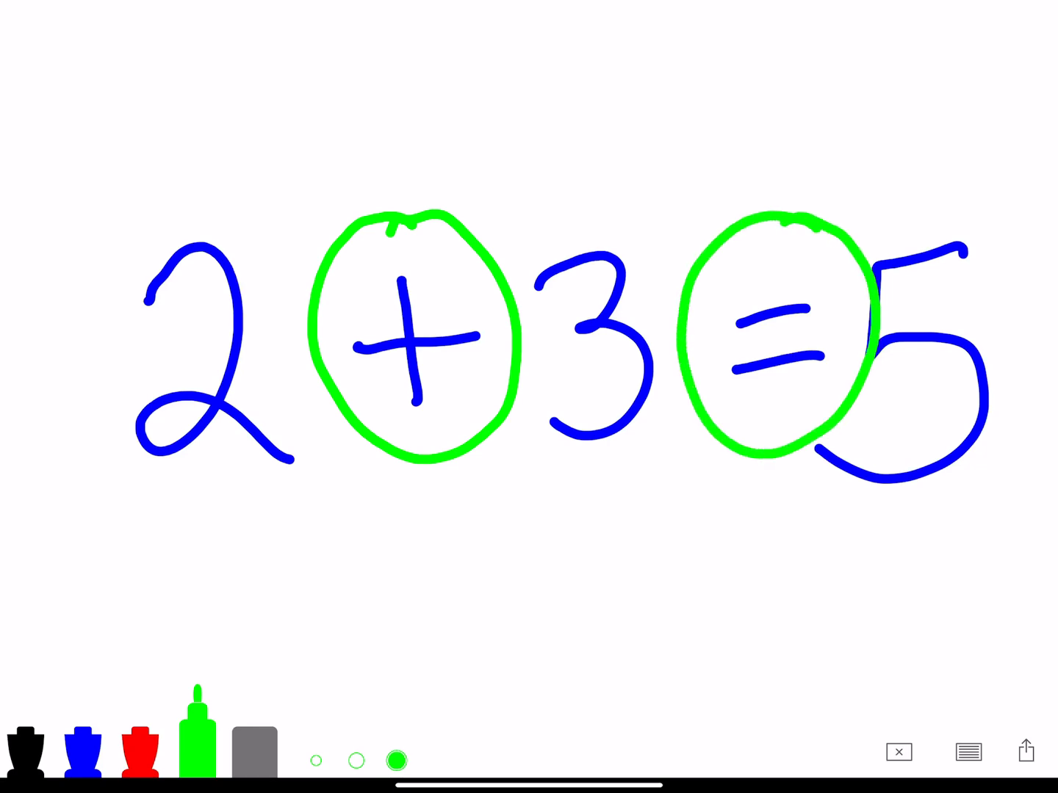
drag(892, 33, 867, 558)
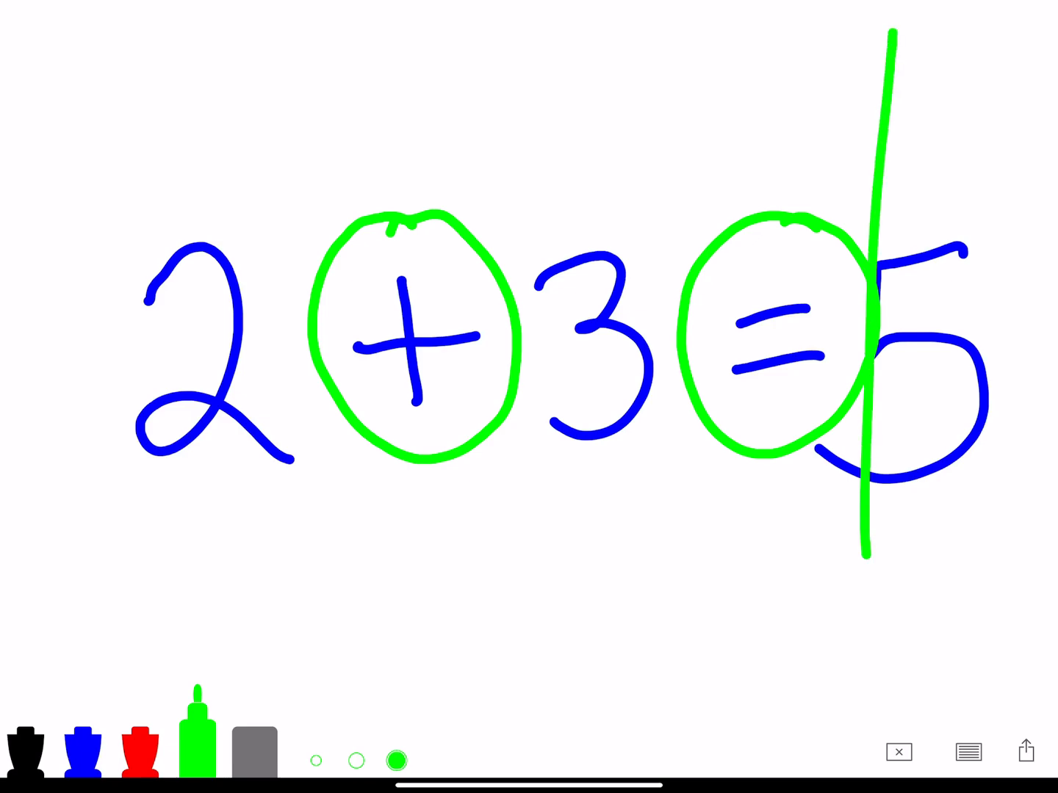
click(899, 752)
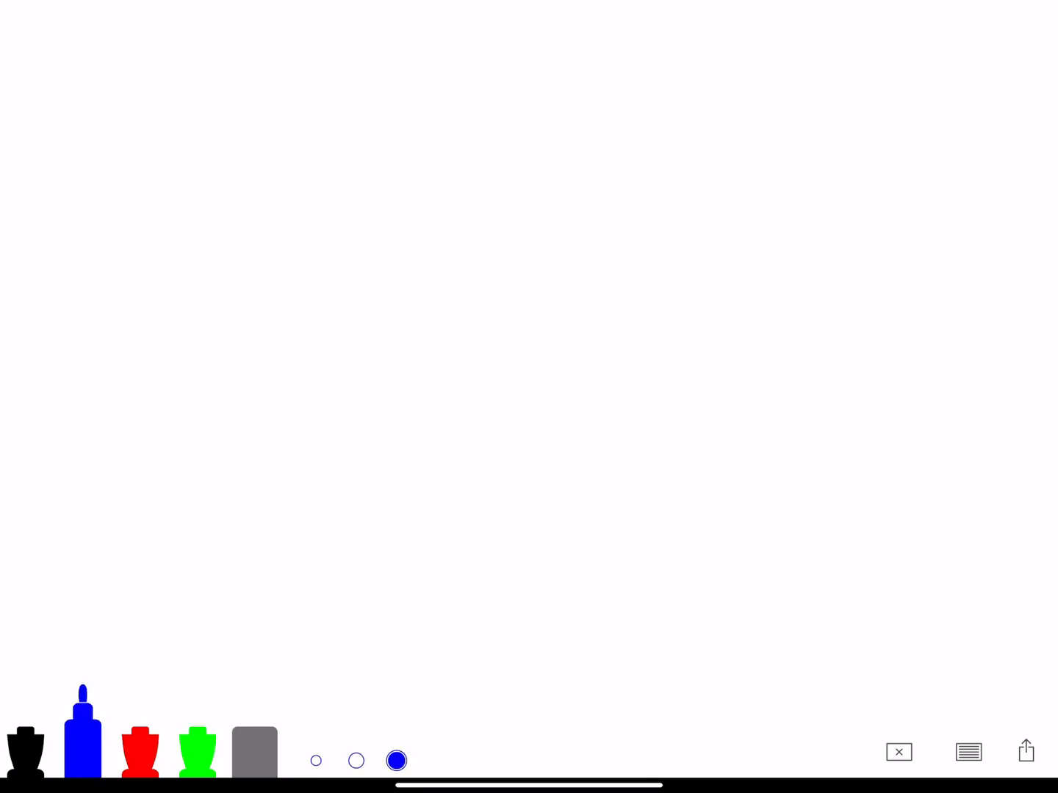
Write 5-3=2 in blue with minus and equals circled, then wipe the board
click(256, 212)
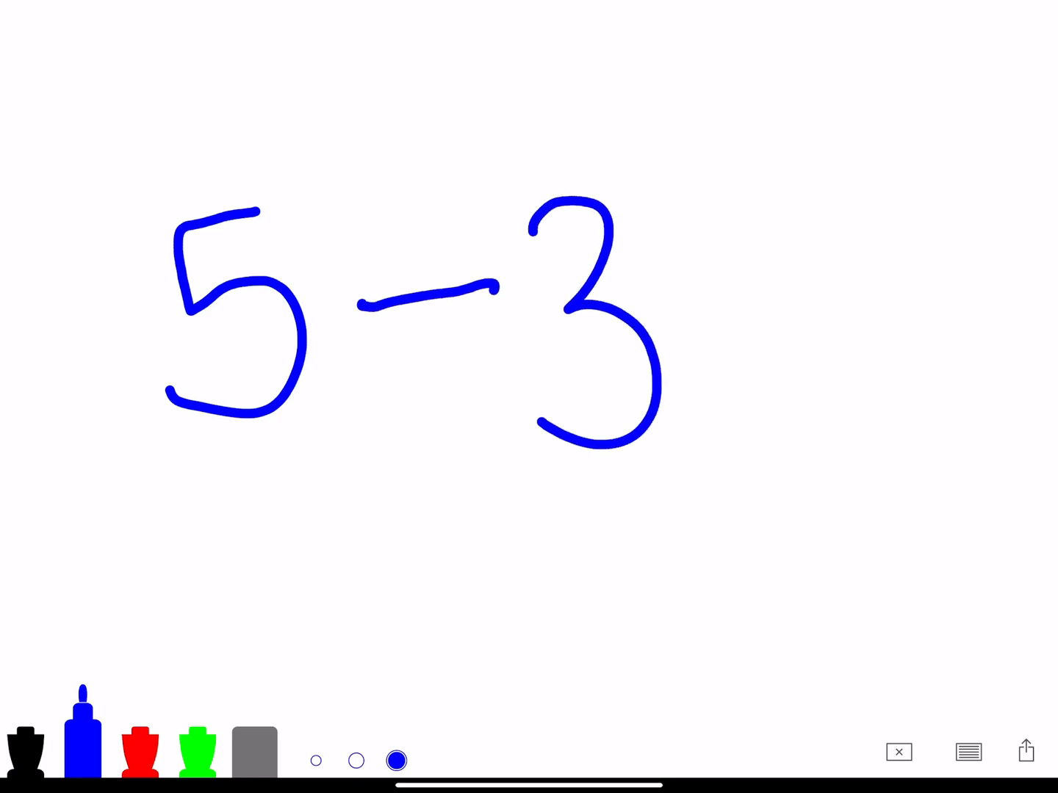
drag(713, 283, 815, 278)
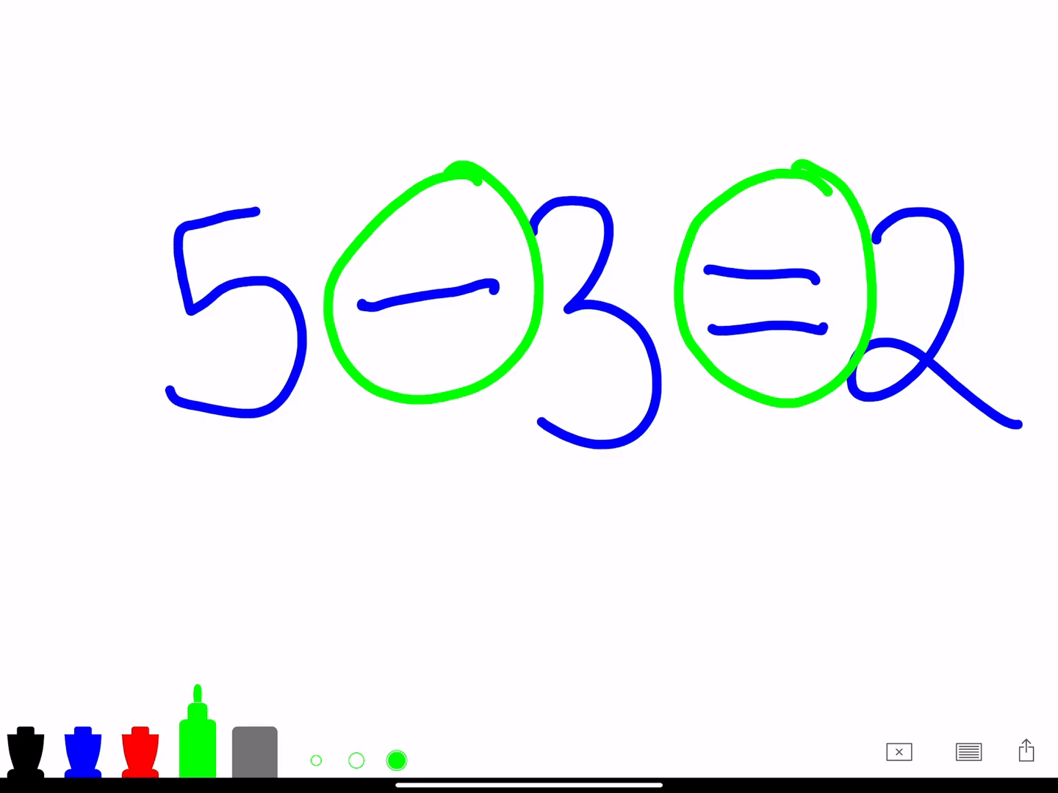
click(899, 752)
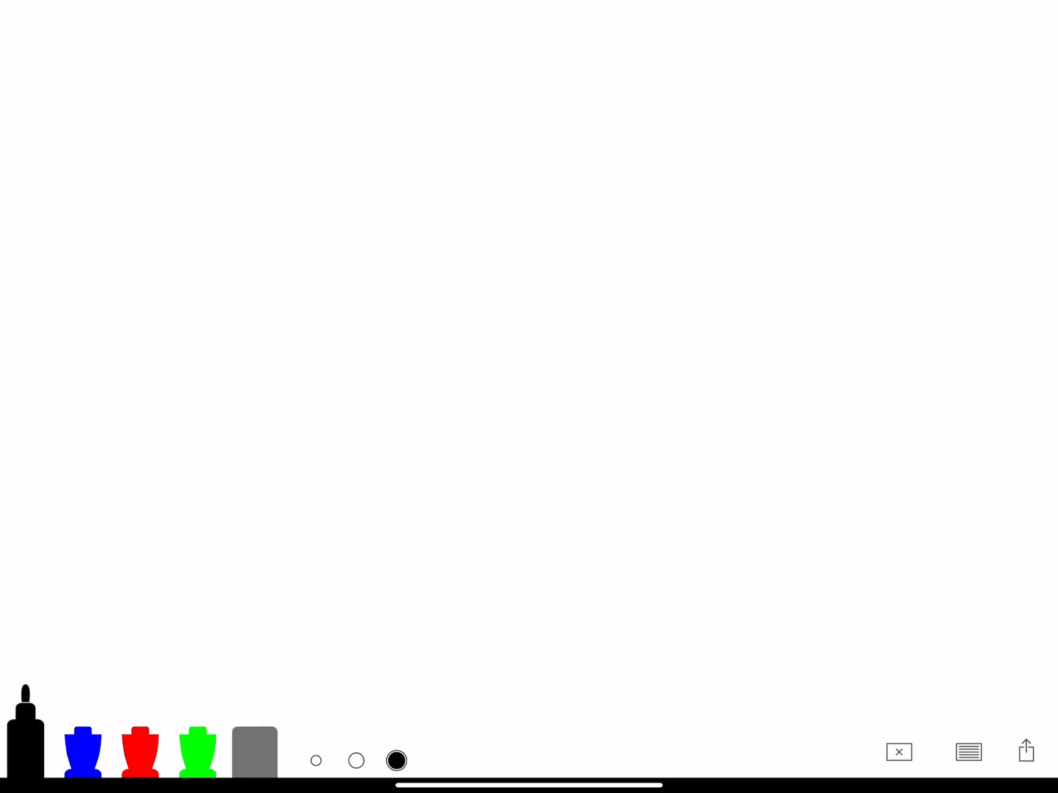
Use black ink for the dashed vertical divider, with four red dots on its left
click(140, 753)
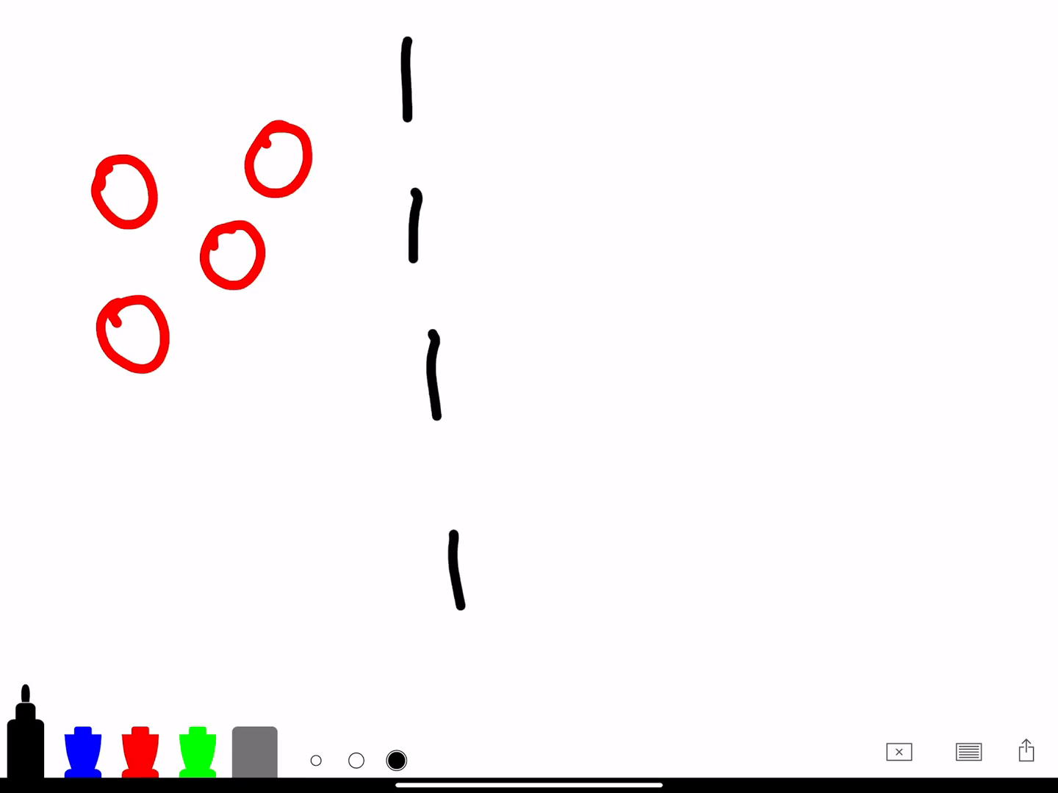
click(141, 749)
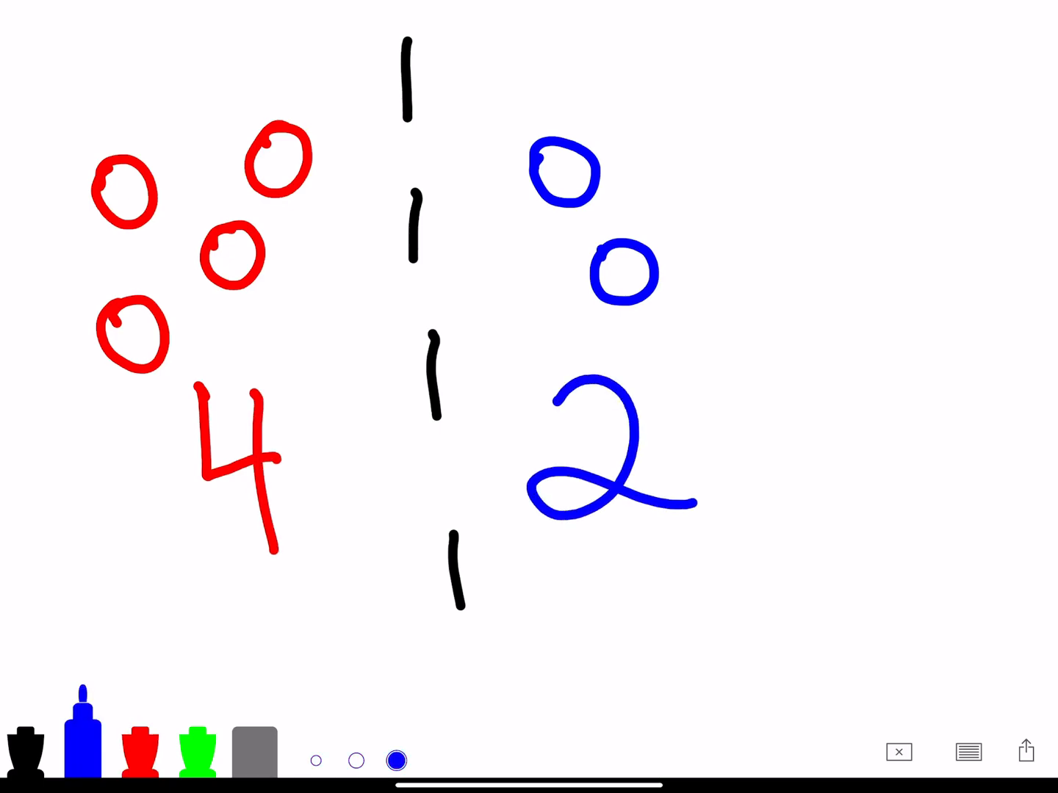
Wipe the board after the red 4 versus blue 2 dot comparison
click(898, 753)
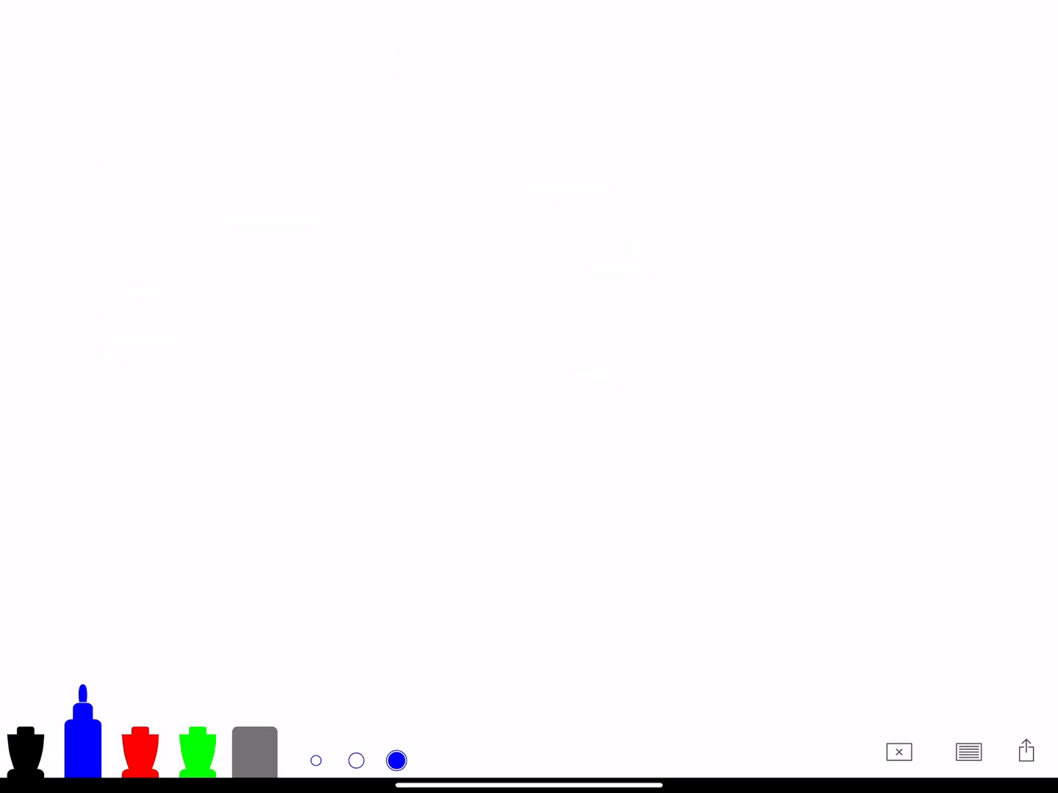